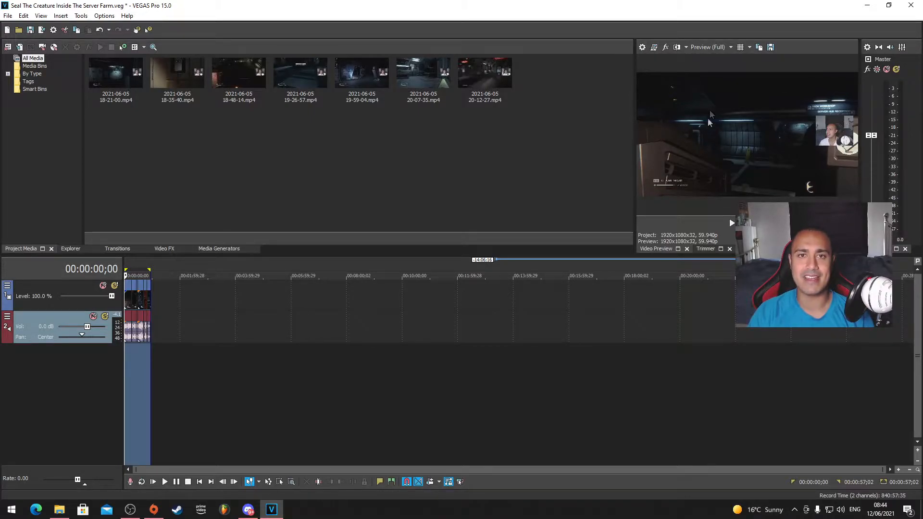
mouse_move(794, 81)
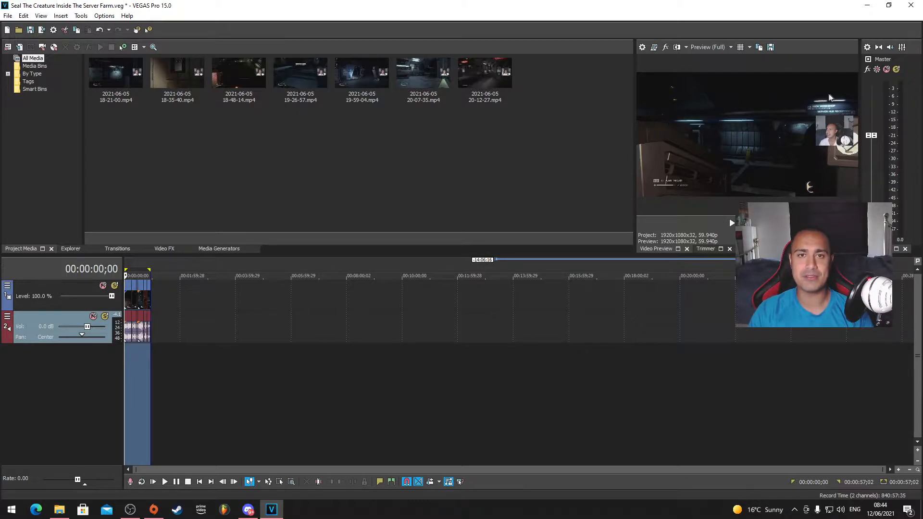
mouse_move(642, 47)
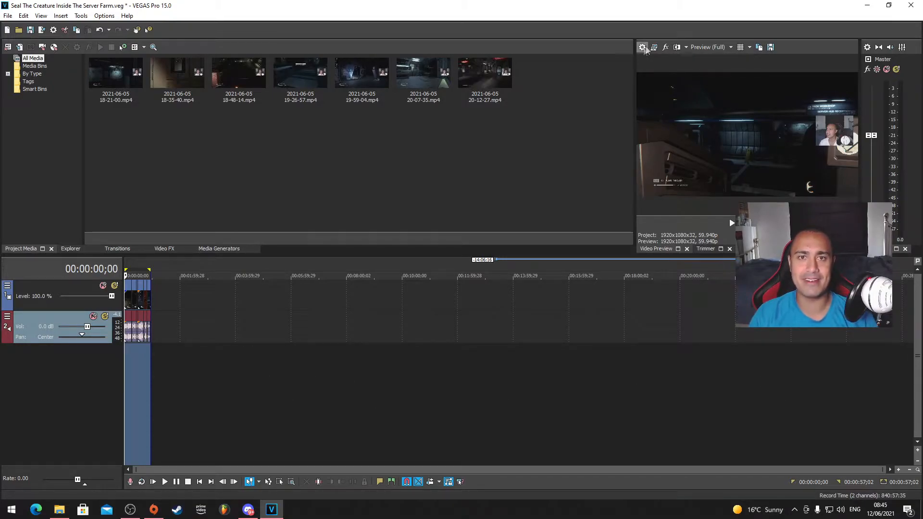
Start from the HD 720-50p project template and set width 720, height 1280.
left_click(641, 48)
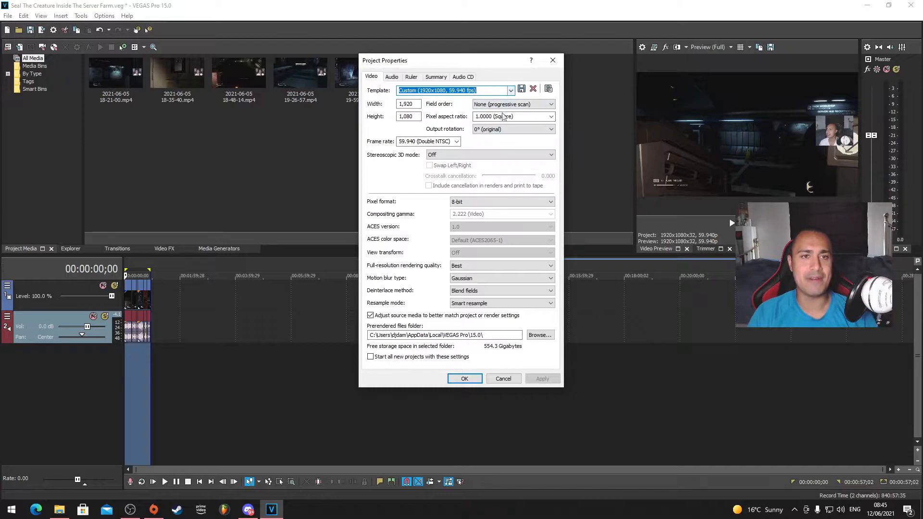
left_click(509, 90)
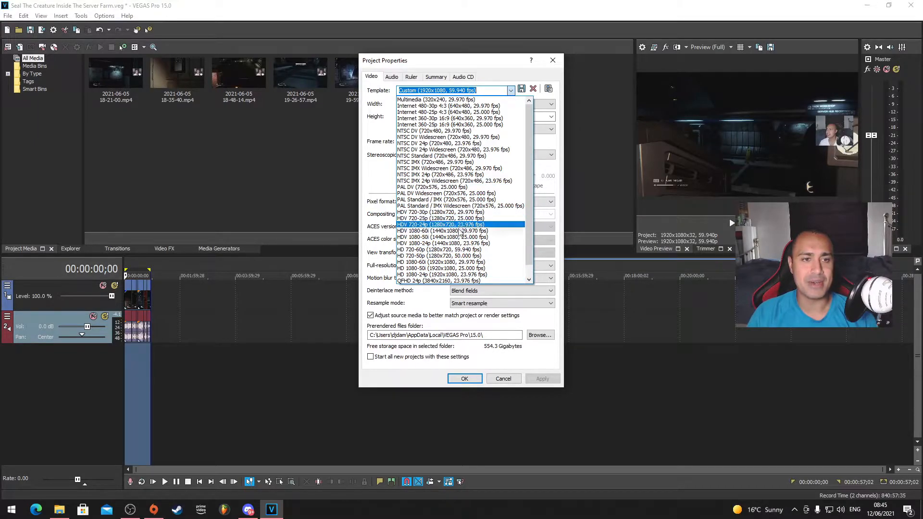
mouse_move(441, 237)
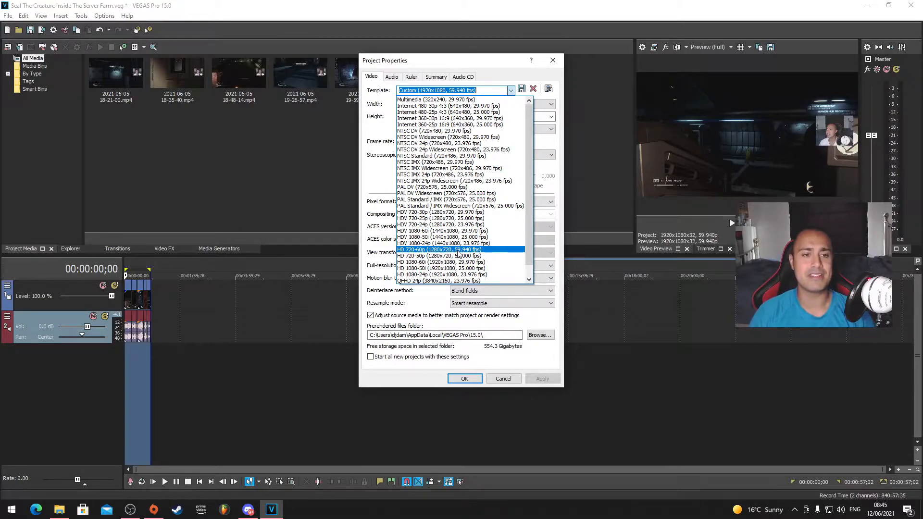
left_click(437, 256)
type("1")
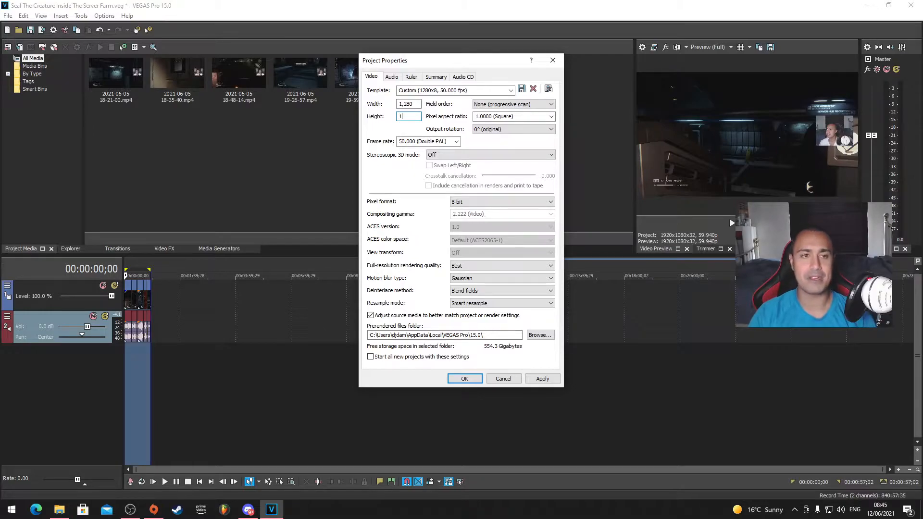
type("280")
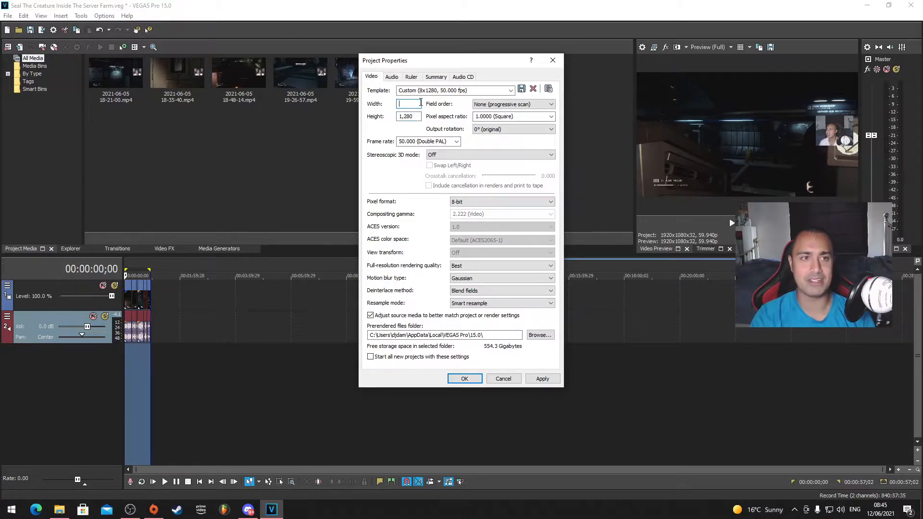
type("720")
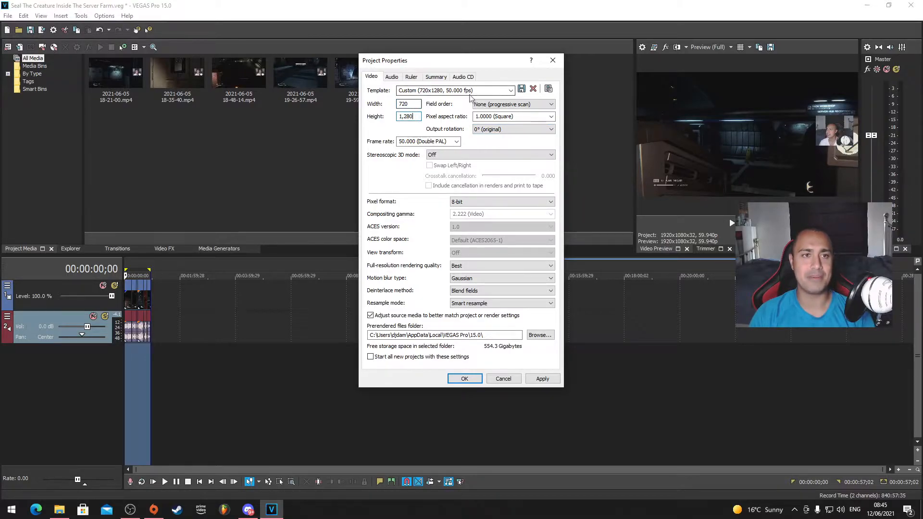
Save the 720x1280, 50 fps project settings as template 'TikTok/IGTV/YTS'.
left_click(511, 89)
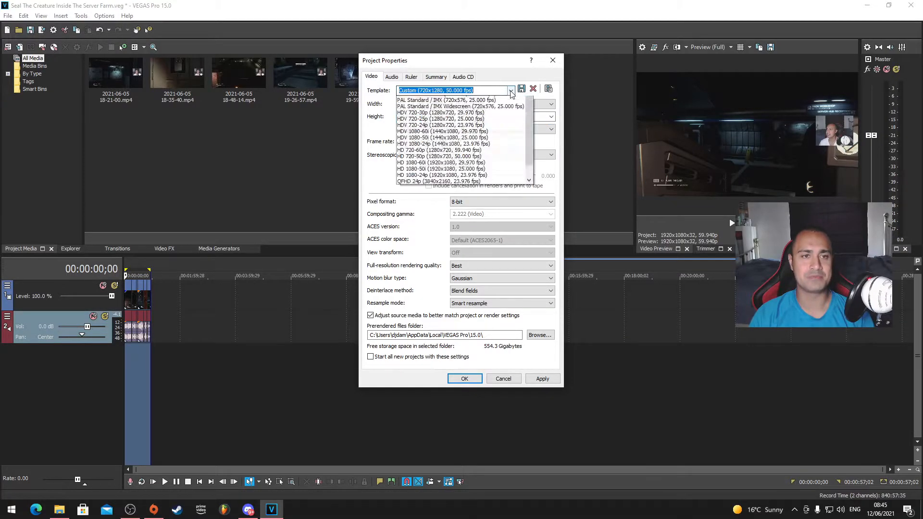
left_click(511, 90)
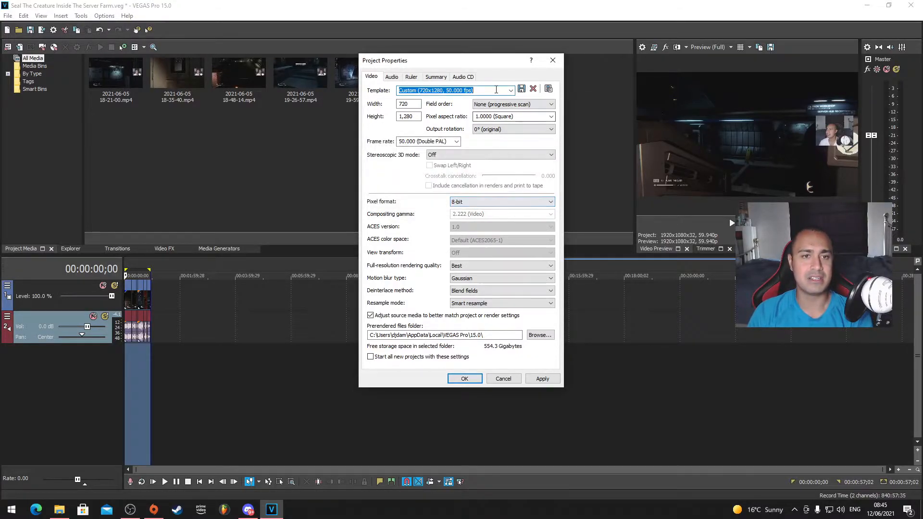
key("Delete")
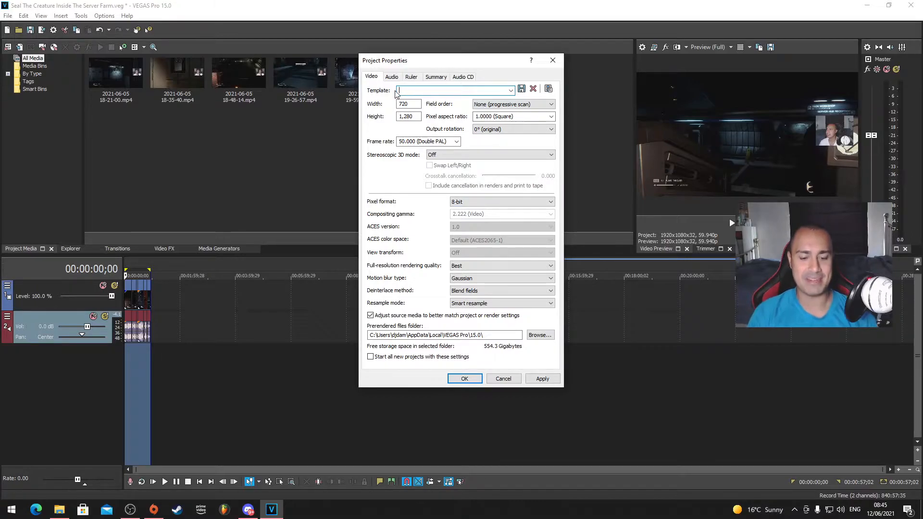
type("Tikto")
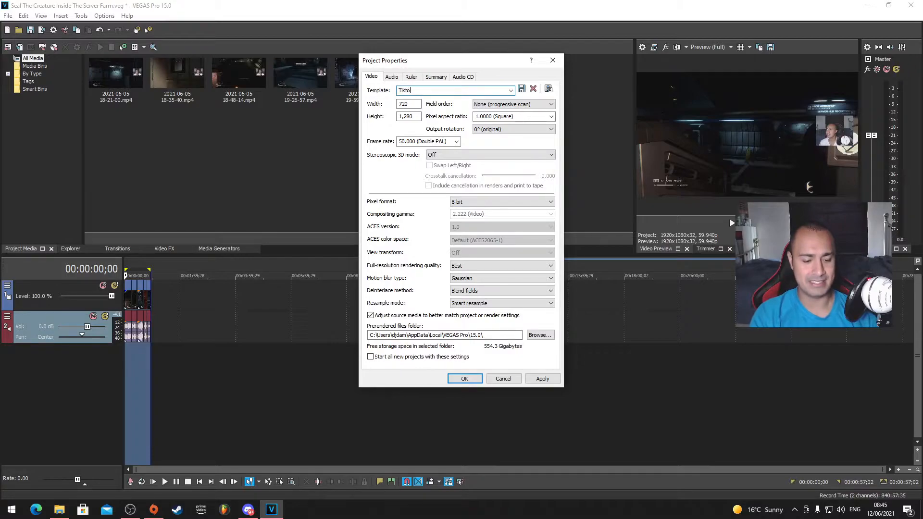
key("Backspace")
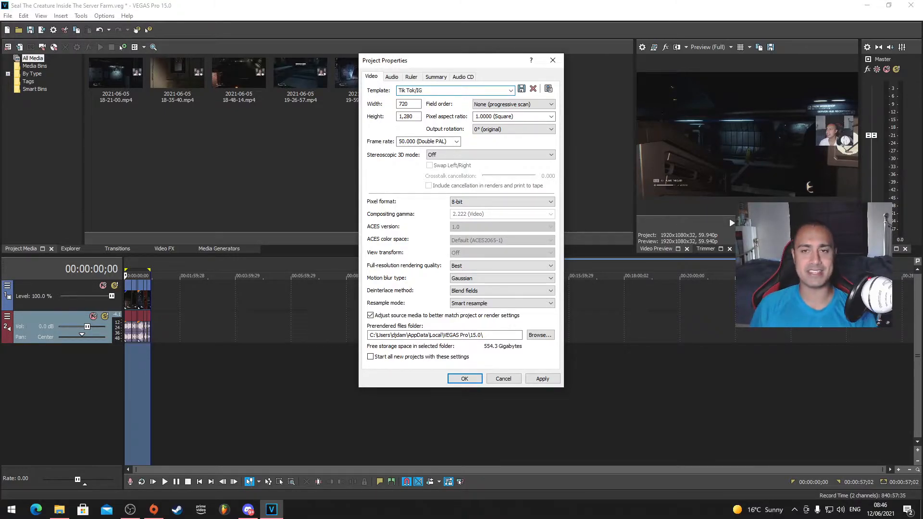
type("V")
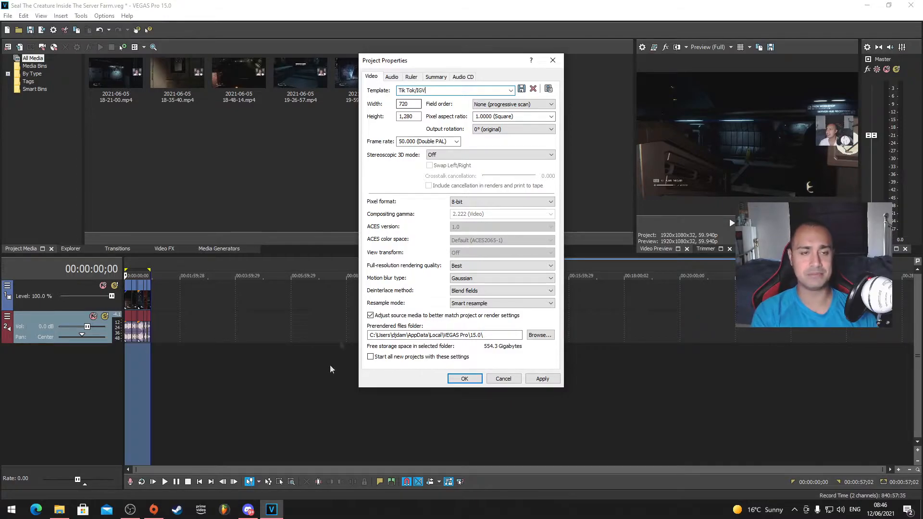
left_click(130, 509)
type("T")
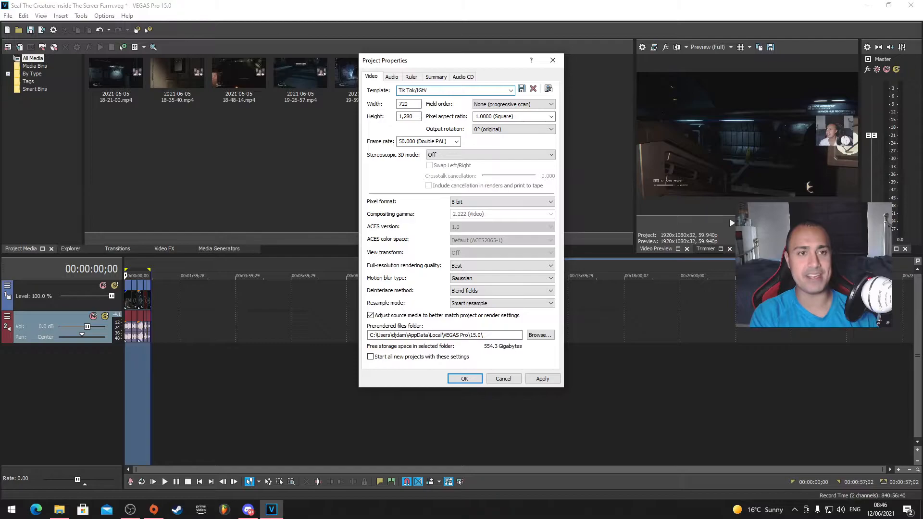
key("BackSpace")
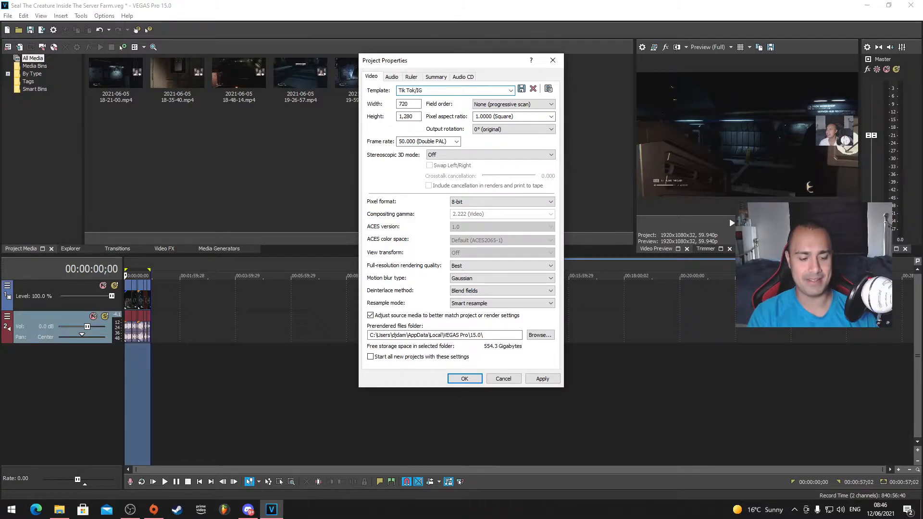
type("TV/")
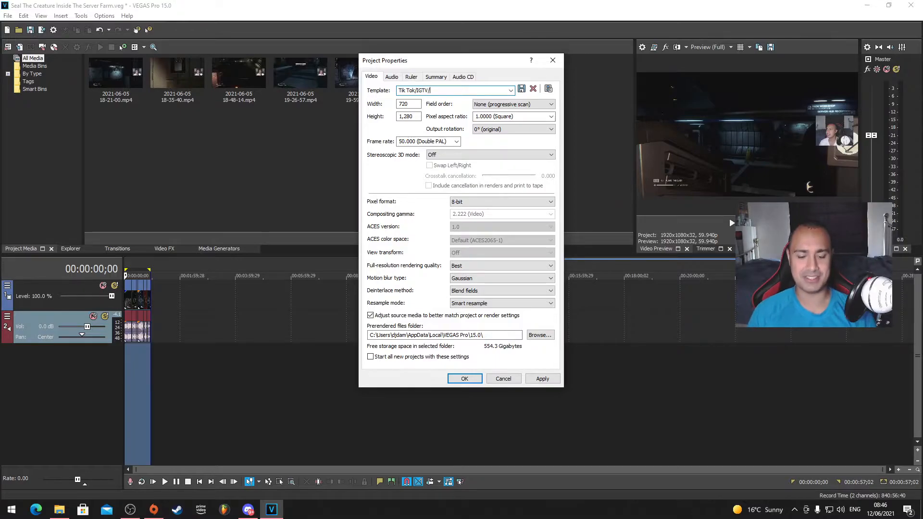
type("YTS")
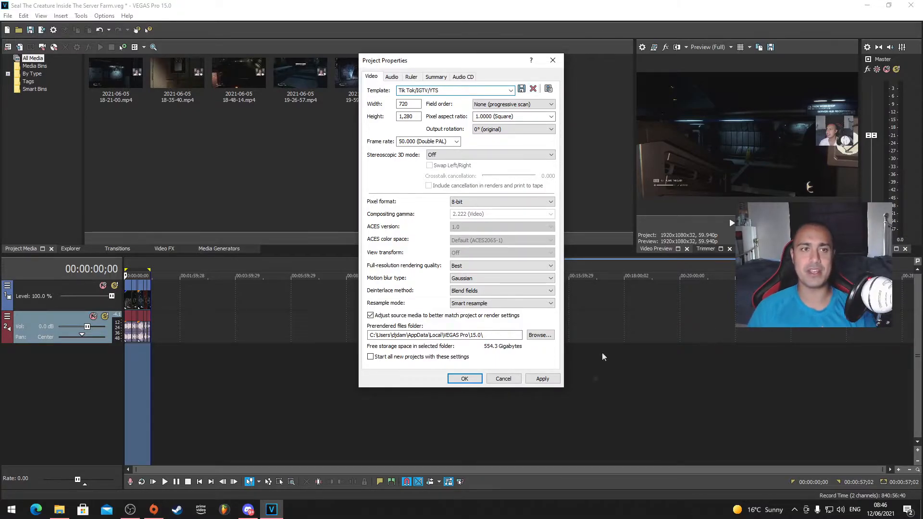
mouse_move(521, 89)
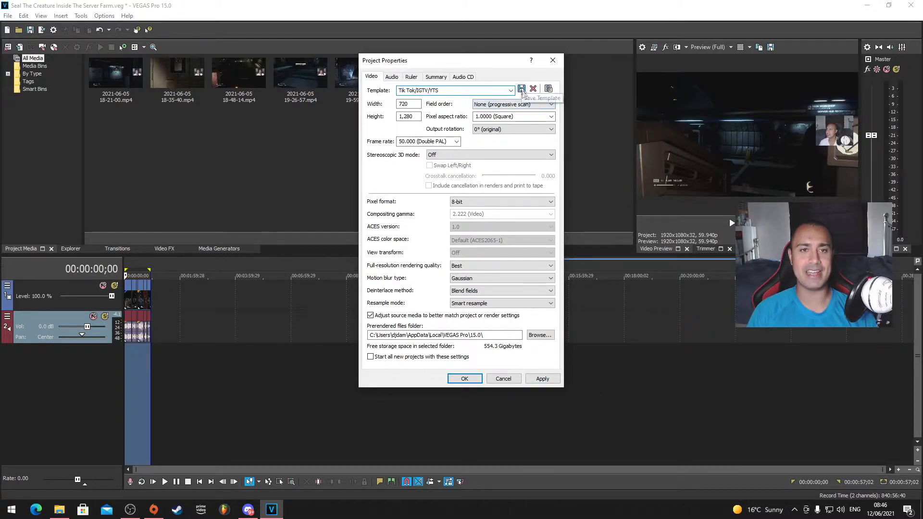
mouse_move(521, 89)
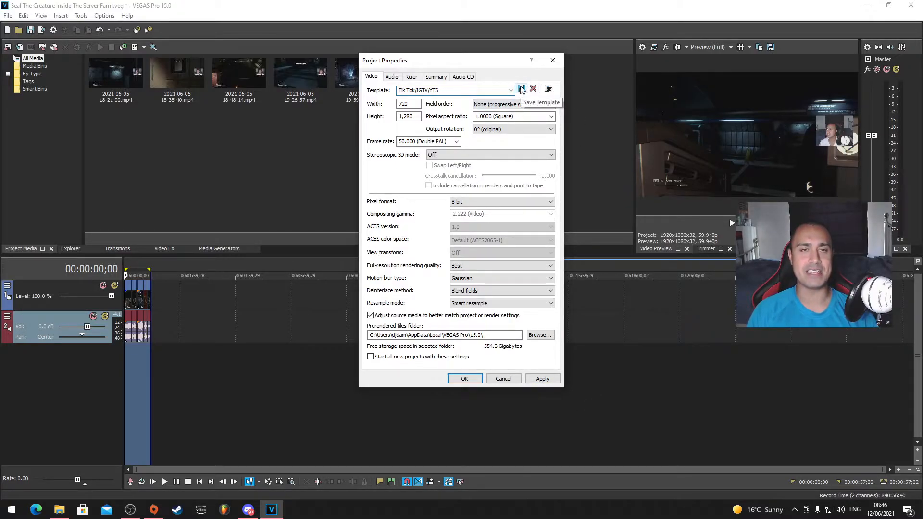
left_click(521, 89)
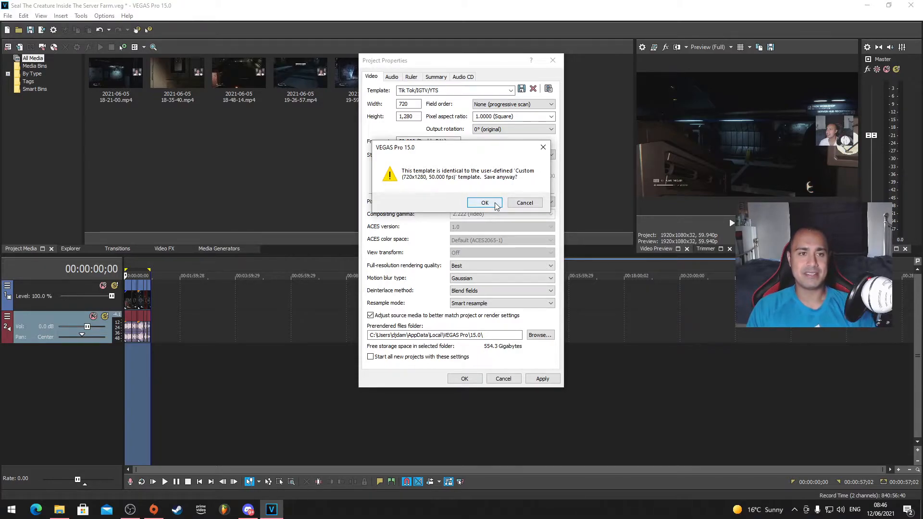
left_click(484, 202)
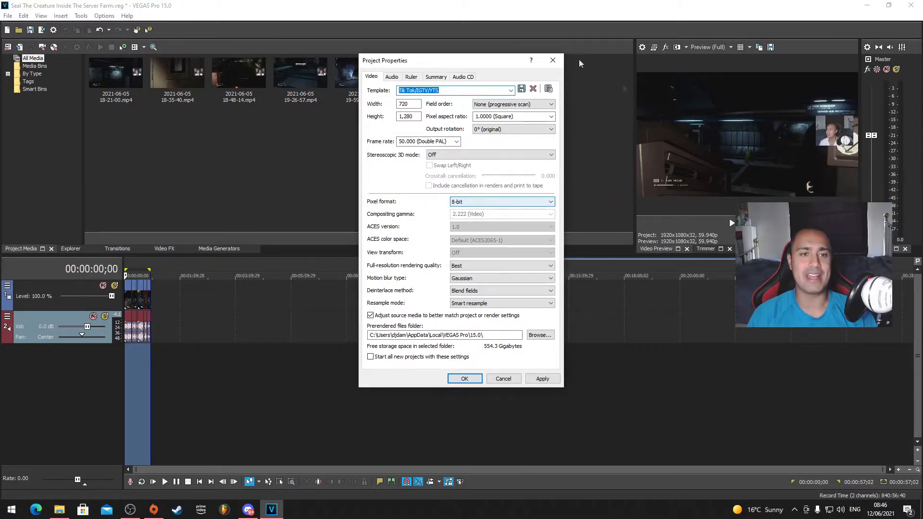
Apply the HD 1080-50i (1920x1080, 25 fps) template and close Project Properties.
left_click(509, 90)
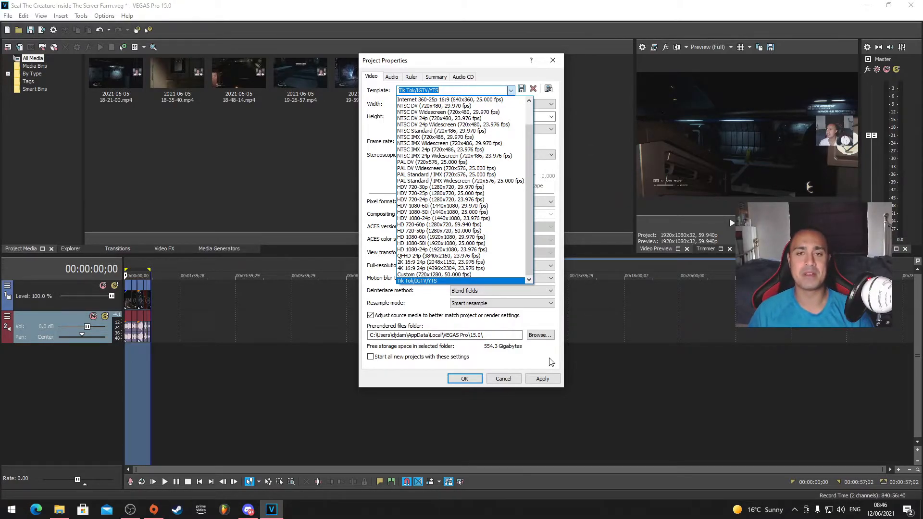
left_click(441, 244)
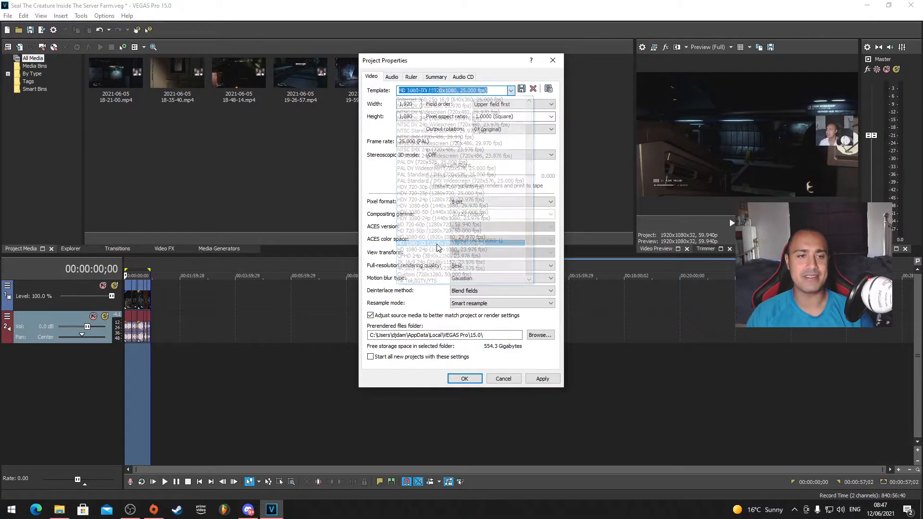
left_click(454, 242)
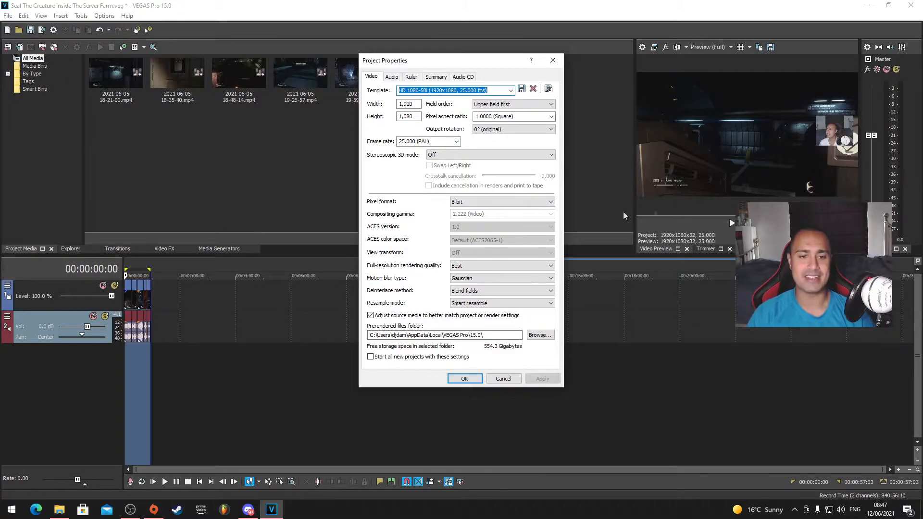
left_click(464, 378)
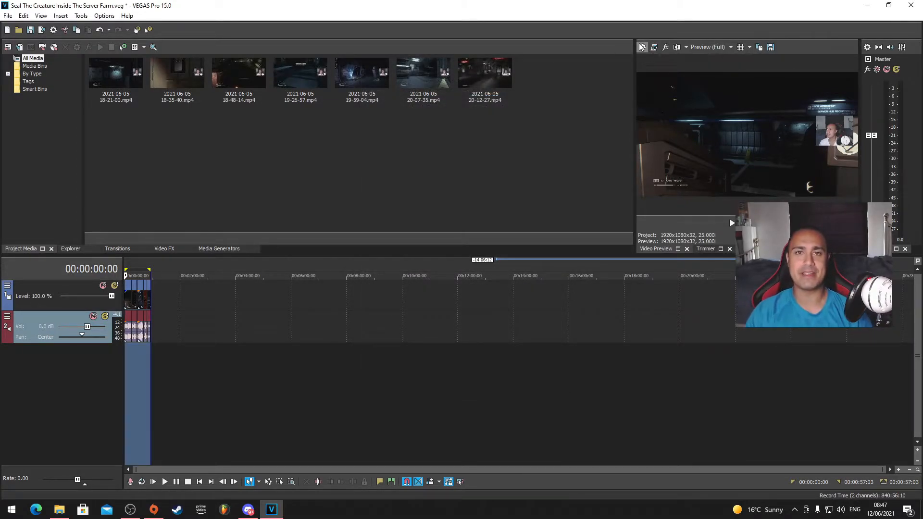
Apply the saved TikTok/IGTV/YTS project template (720x1280, 50 fps) and close the dialog.
left_click(510, 90)
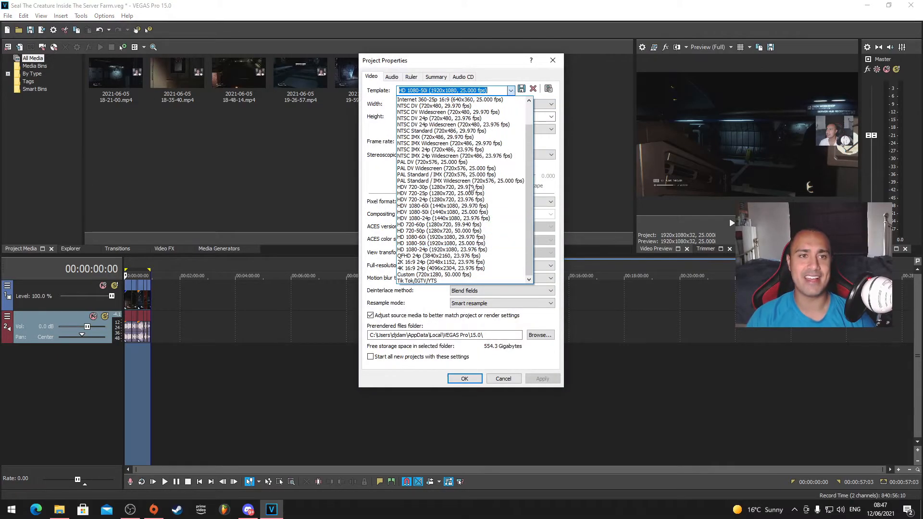
left_click(418, 280)
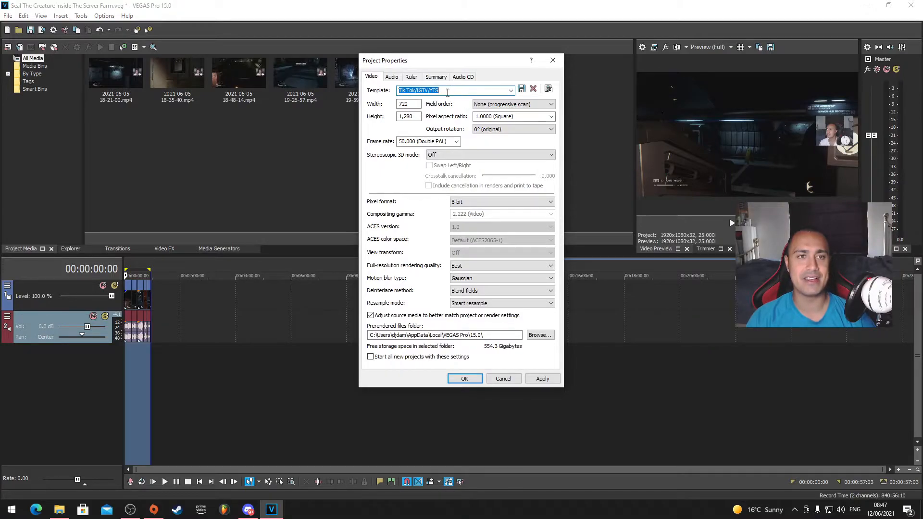
left_click(541, 378)
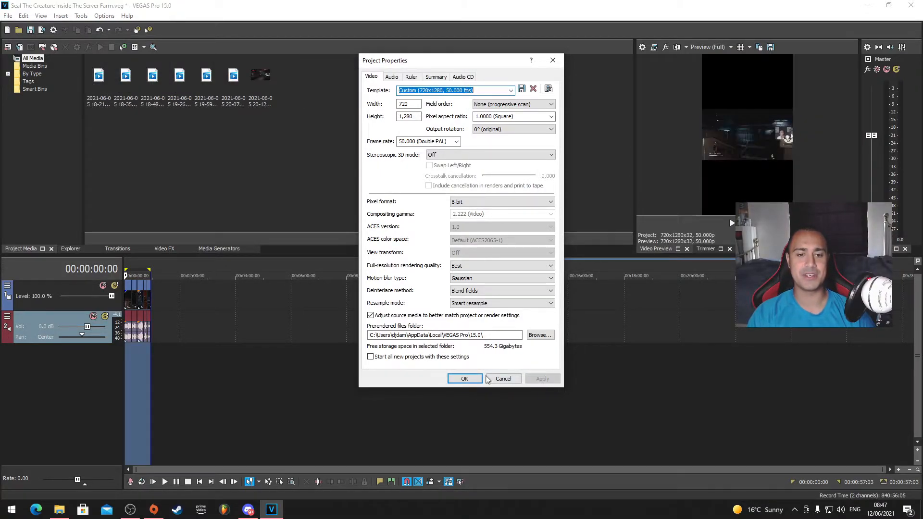
left_click(464, 378)
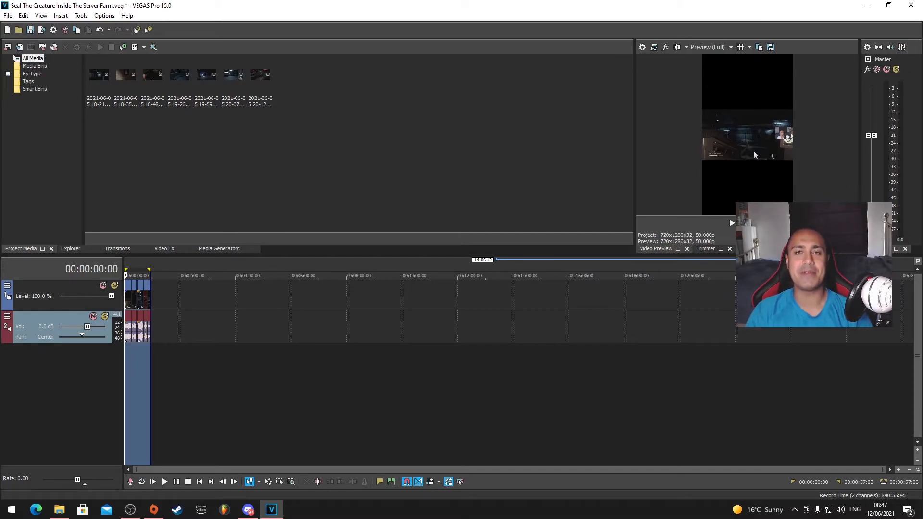
left_click(8, 16)
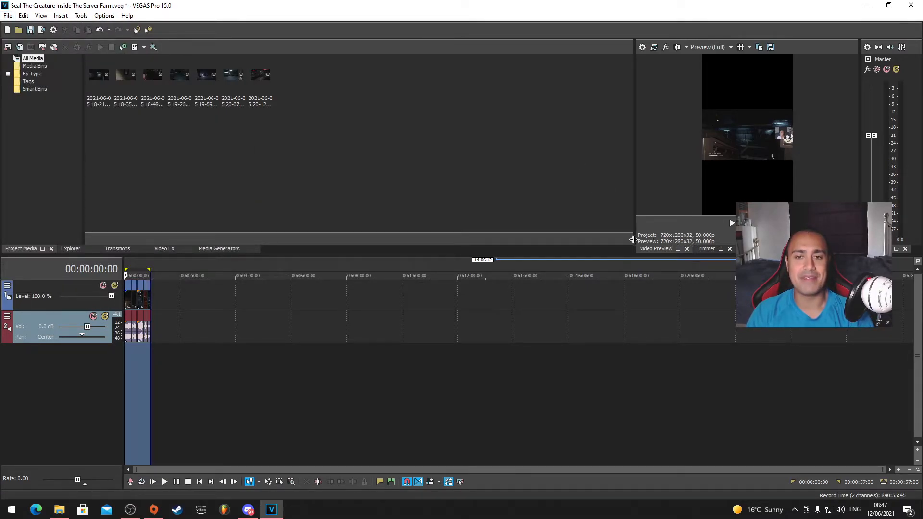
left_click(8, 16)
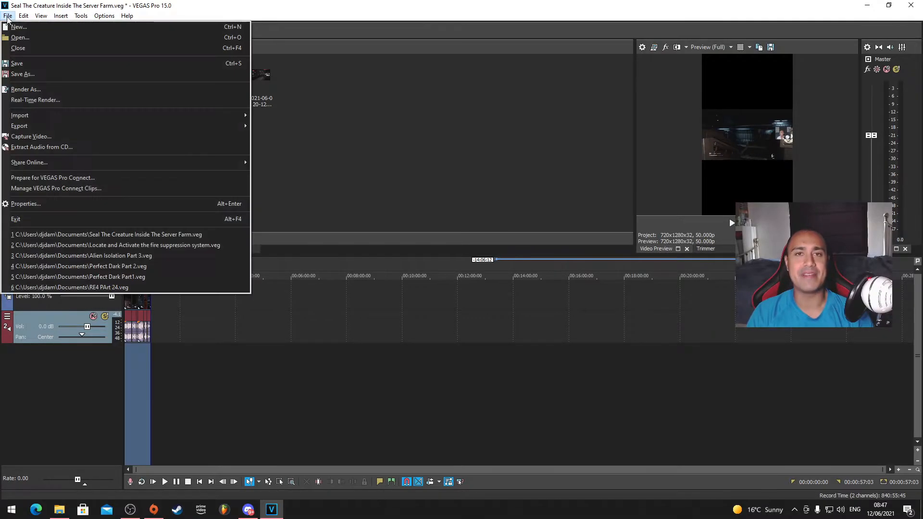
In Render As, customize the MAGIX AVC/AAC MP4 Internet HD 1080p 59.94 fps template.
left_click(25, 89)
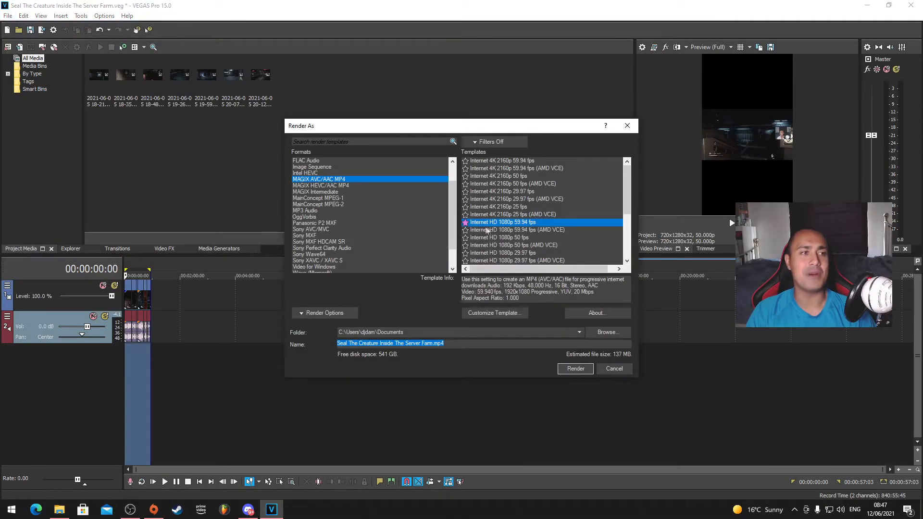
mouse_move(544, 213)
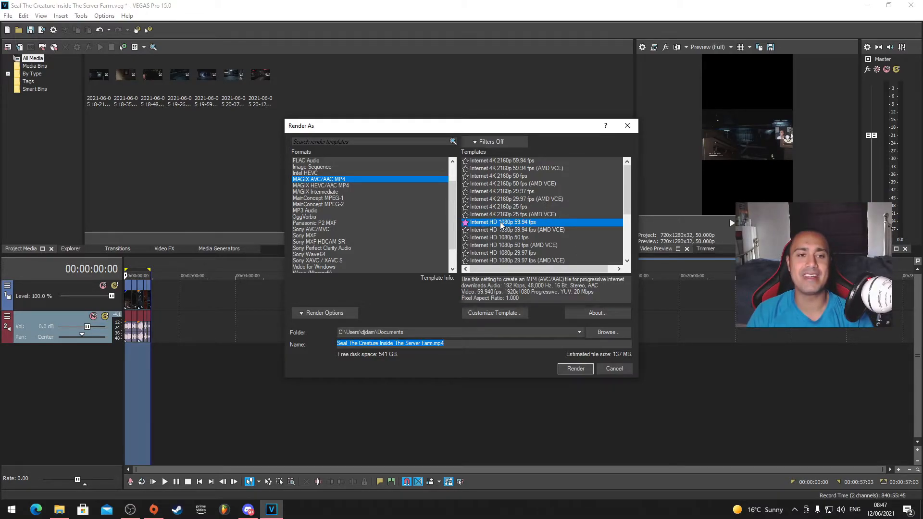
left_click(494, 312)
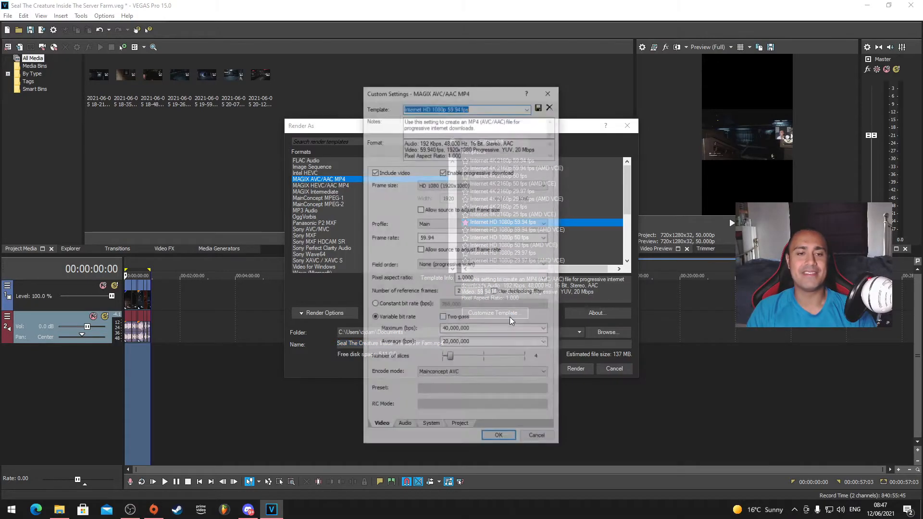
left_click(502, 222)
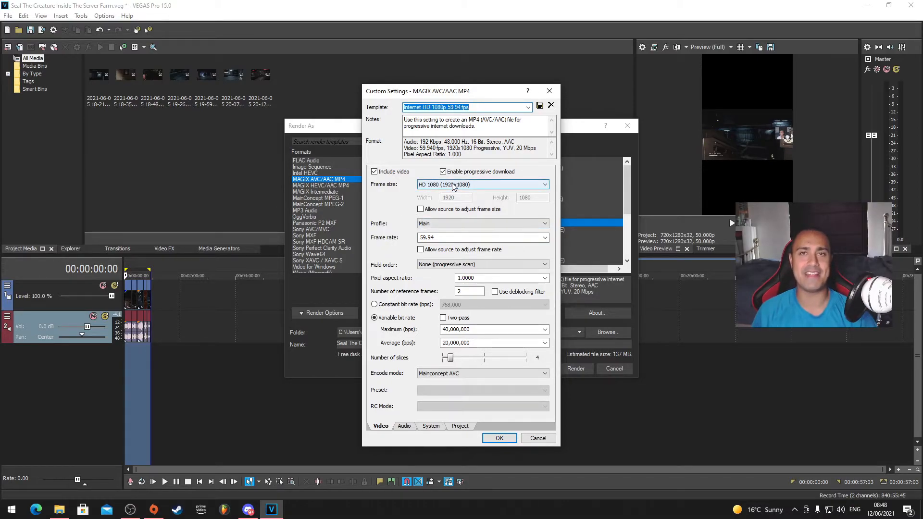
left_click(482, 184)
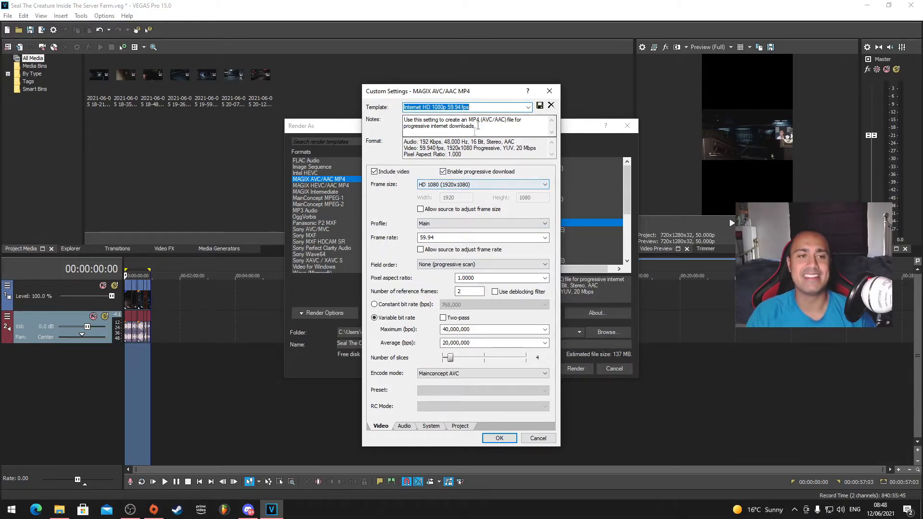
left_click(527, 107)
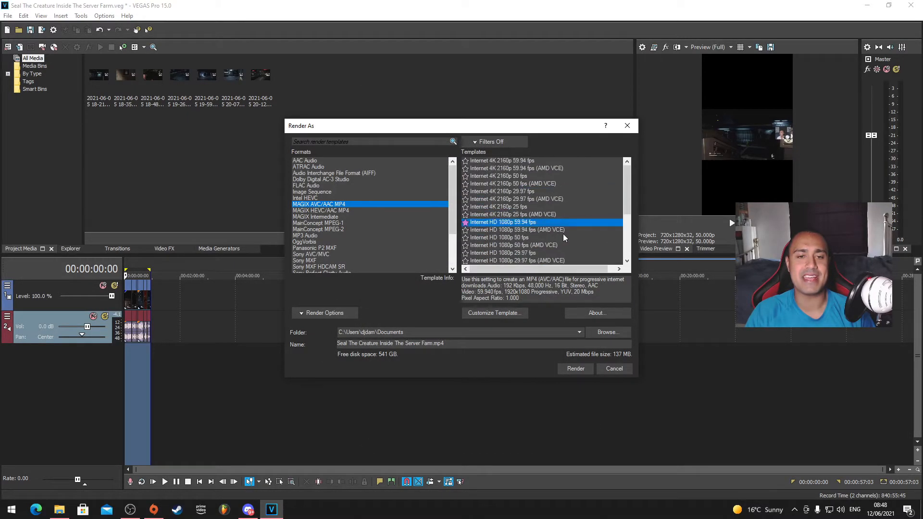
left_click(493, 313)
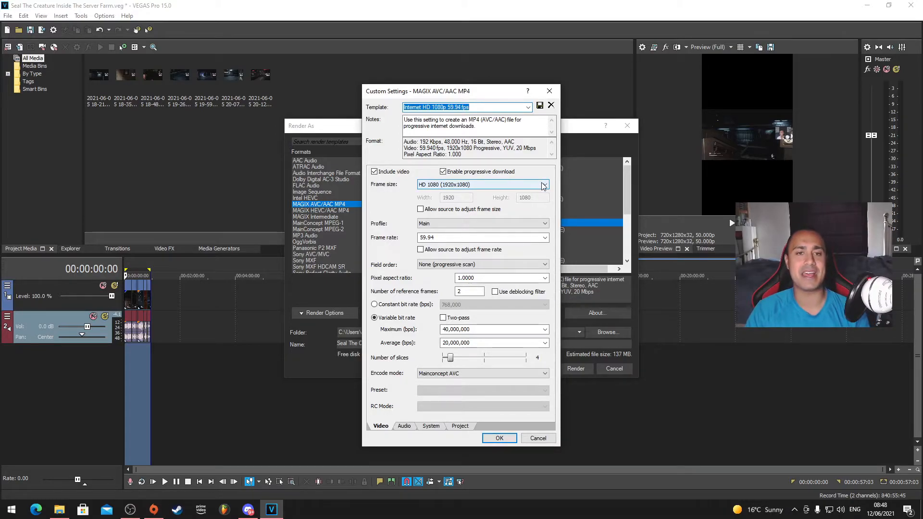
Give the MP4 render template a custom 1080x1920 frame size and confirm it.
left_click(543, 184)
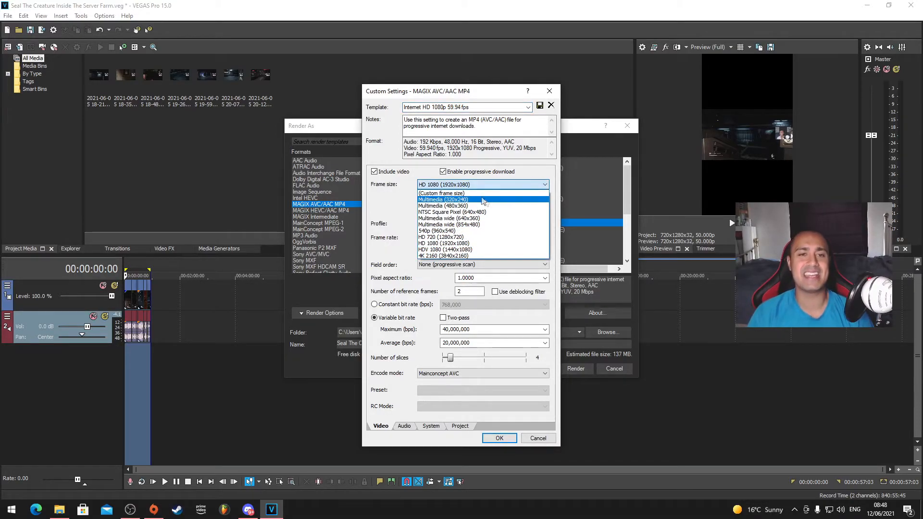
left_click(442, 193)
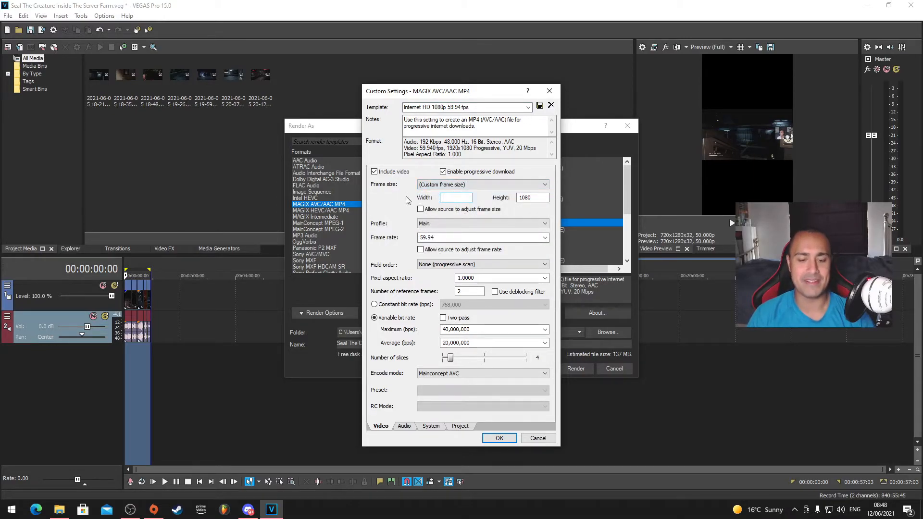
type("1080")
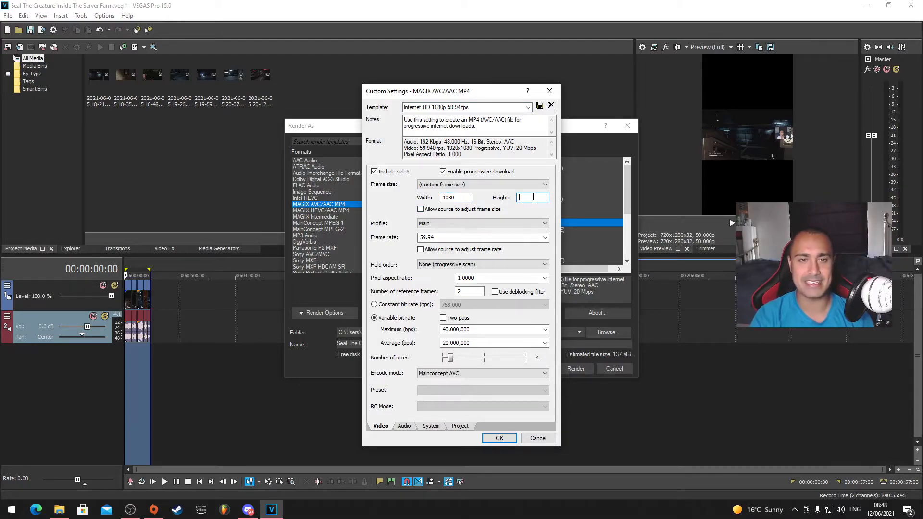
type("1920")
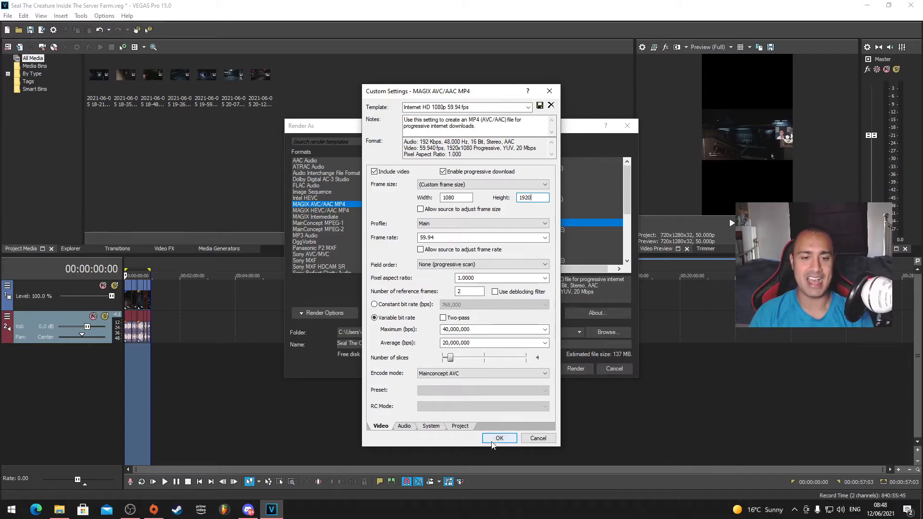
left_click(498, 438)
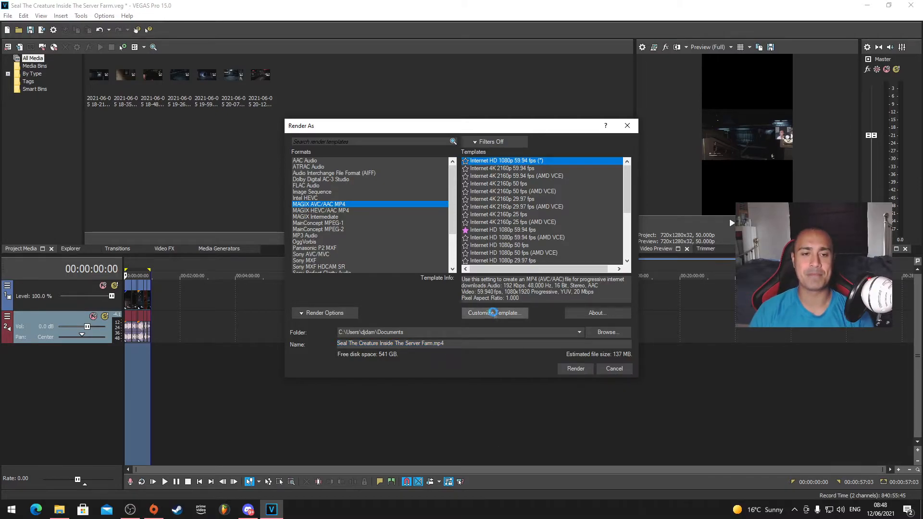
left_click(493, 312)
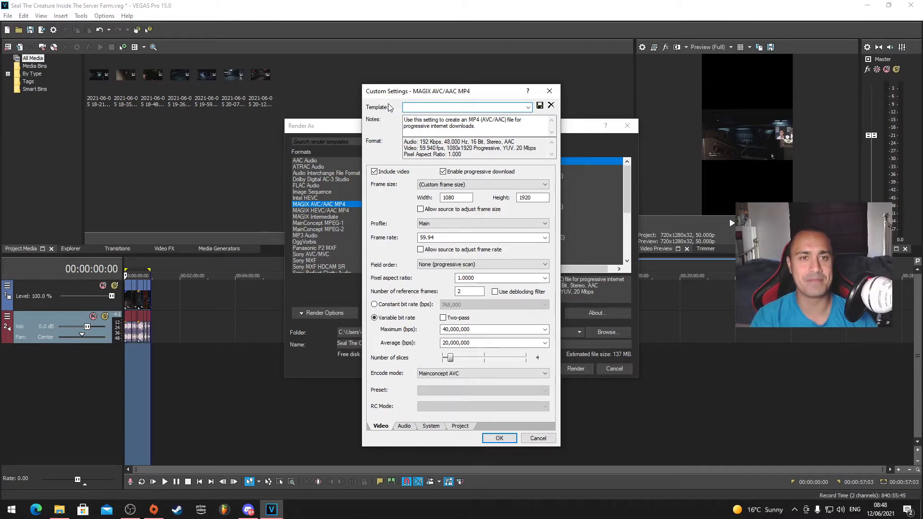
Save the 1080x1920 render settings as template 'TikTok/IGTV/YTS' and confirm.
type("Tl")
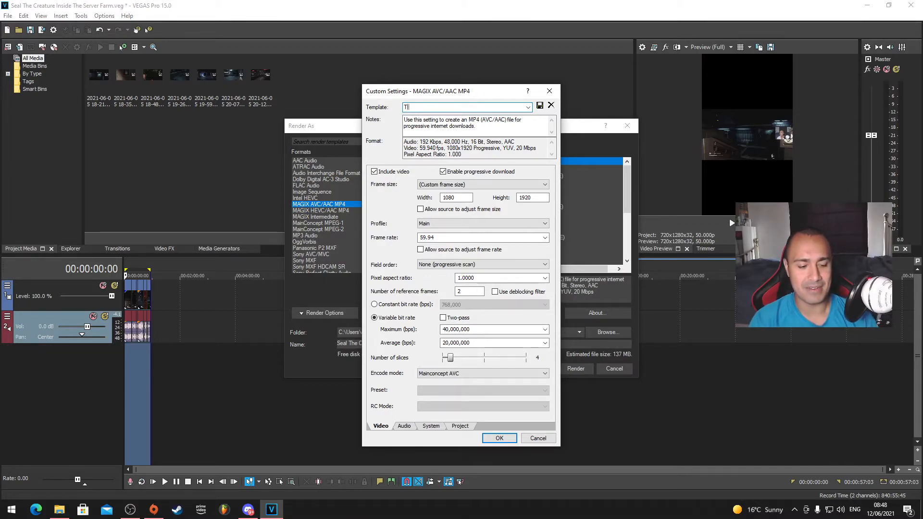
type("IK")
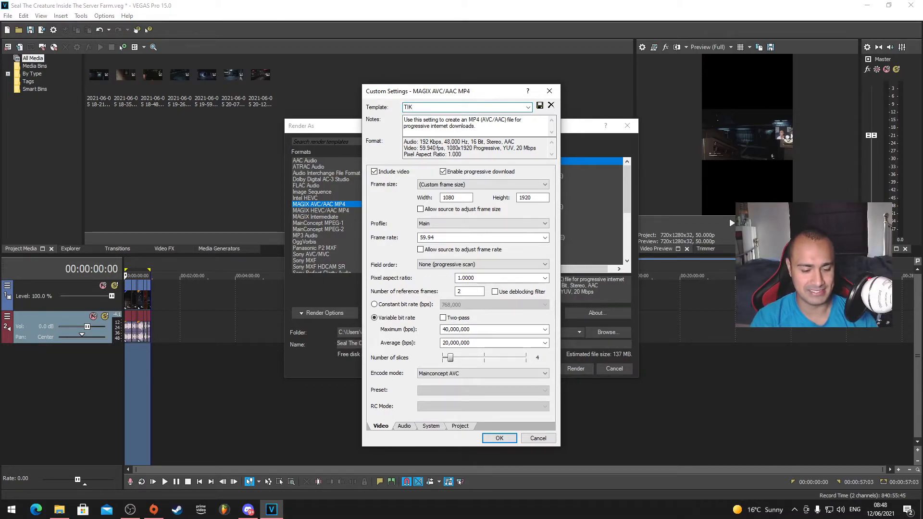
key("BackSpace")
type("Tok")
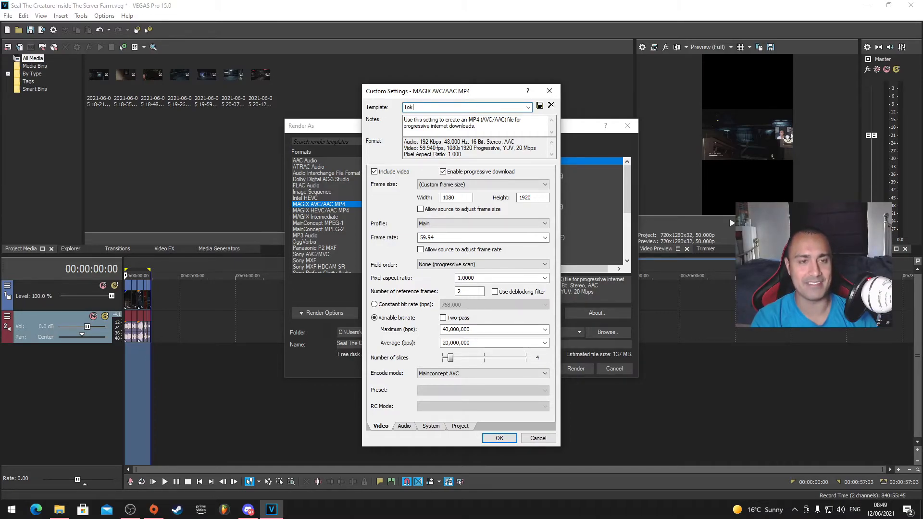
key("BackSpace")
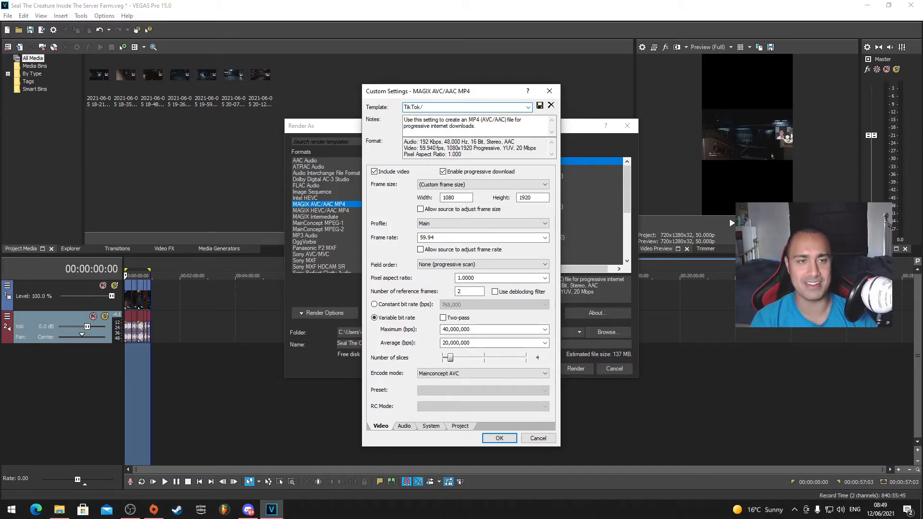
type("IGTV")
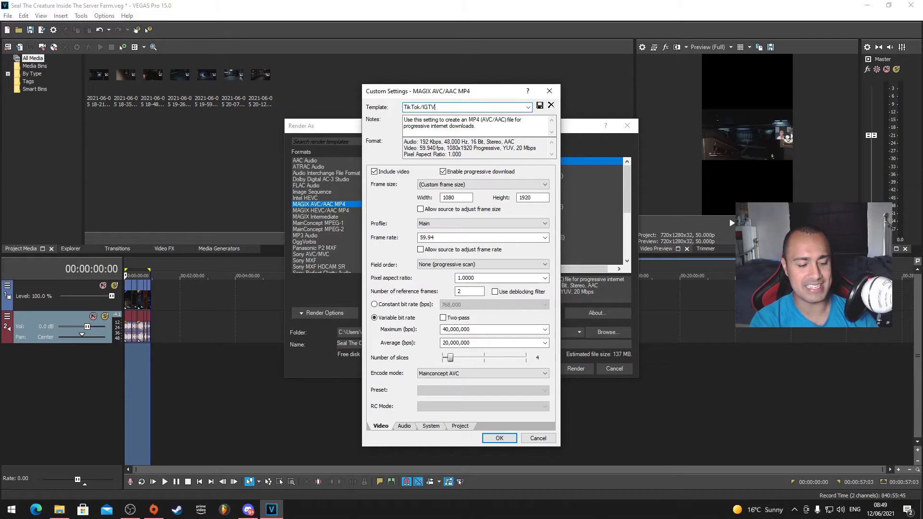
type("/")
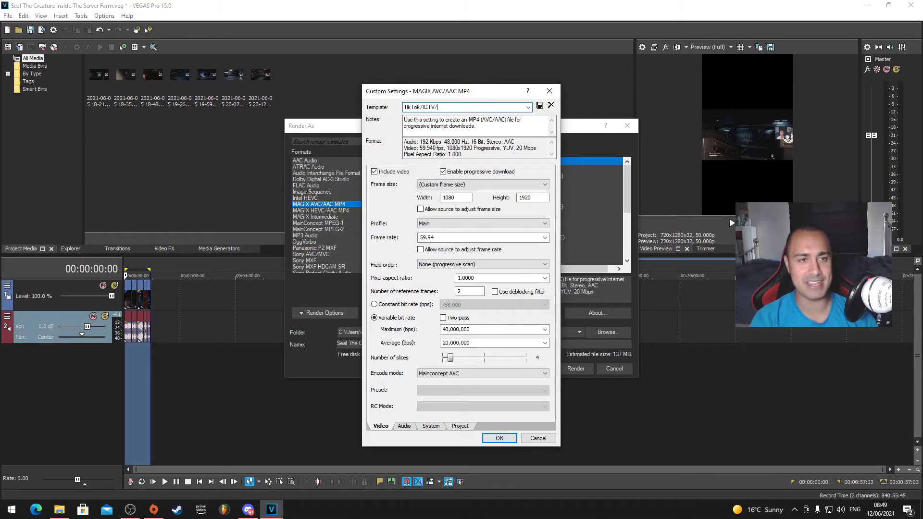
type("YTS")
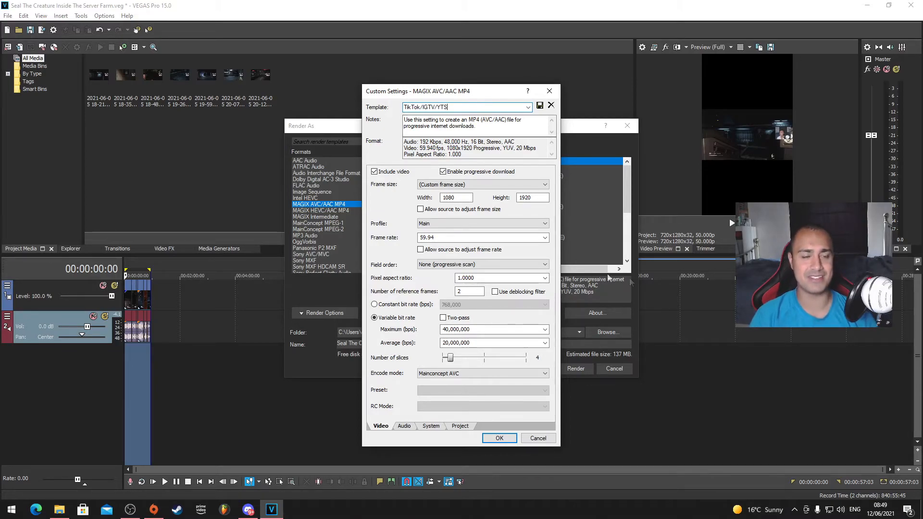
mouse_move(539, 107)
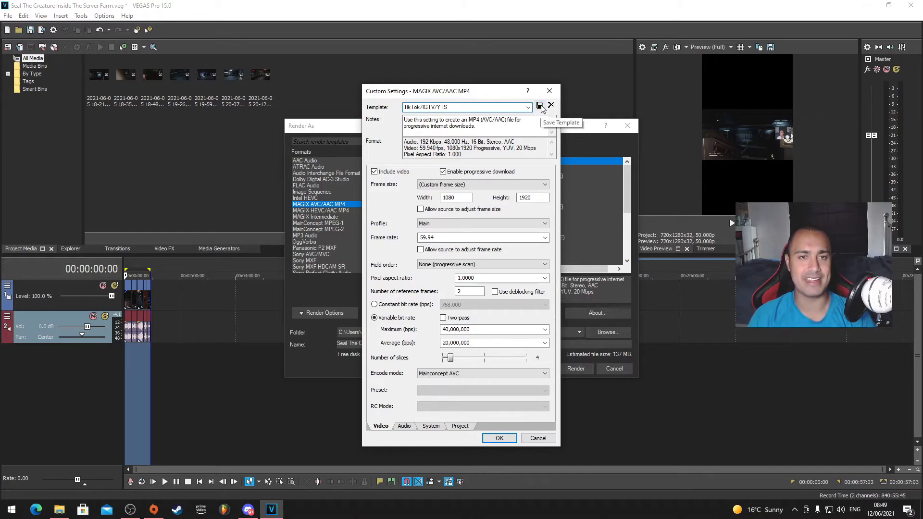
mouse_move(453, 101)
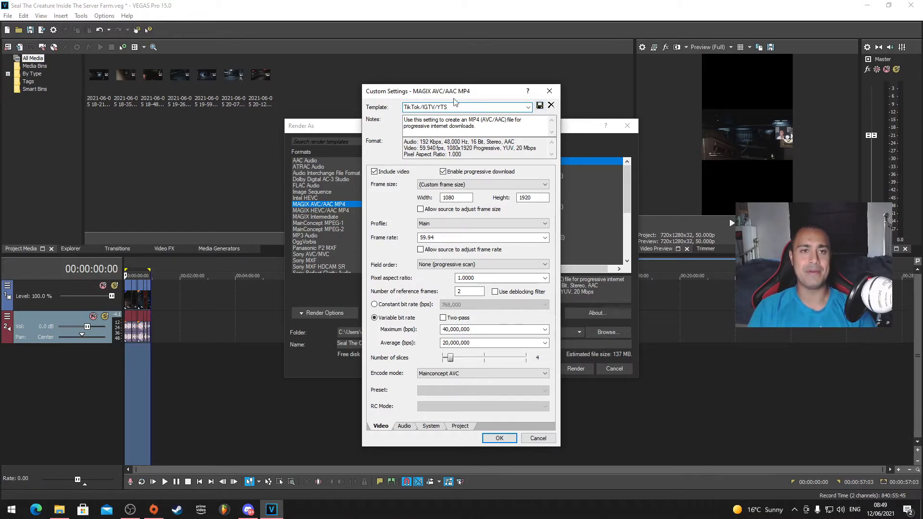
mouse_move(537, 105)
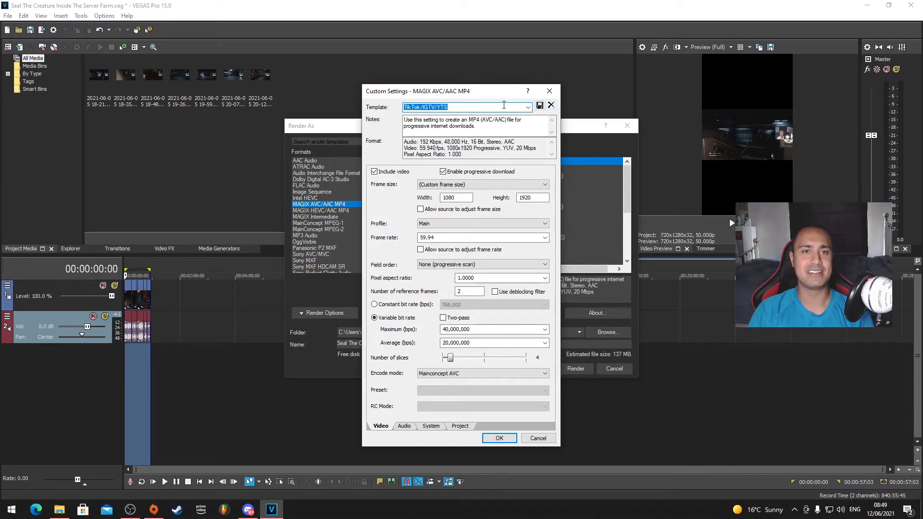
left_click(527, 107)
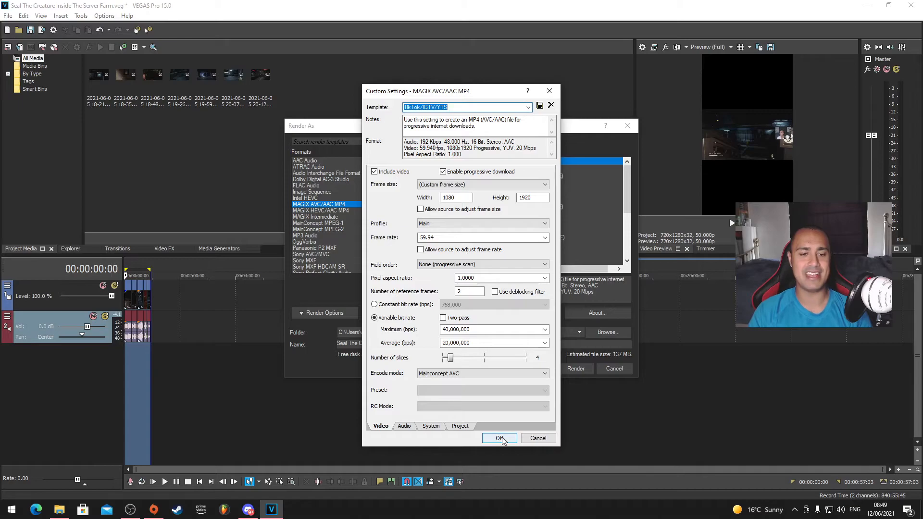
left_click(499, 438)
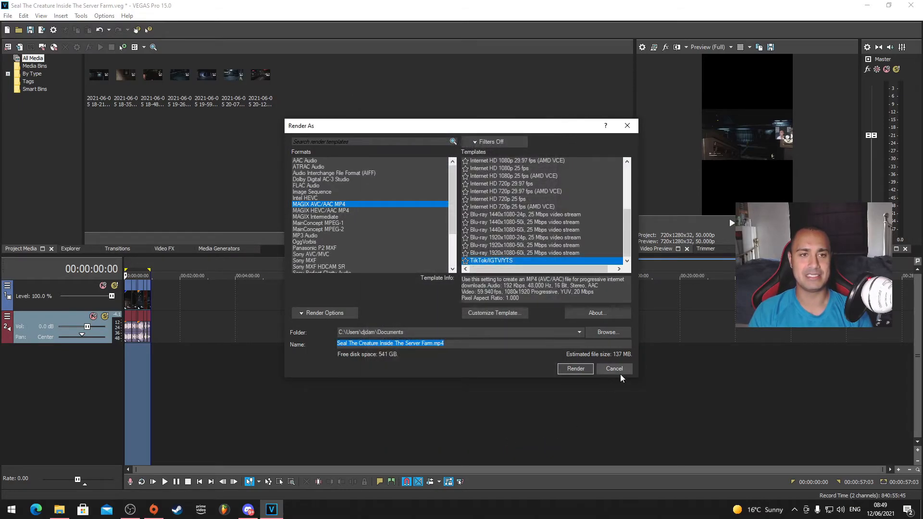
Cancel the Render As dialog, then reopen it from File > Render As.
left_click(613, 368)
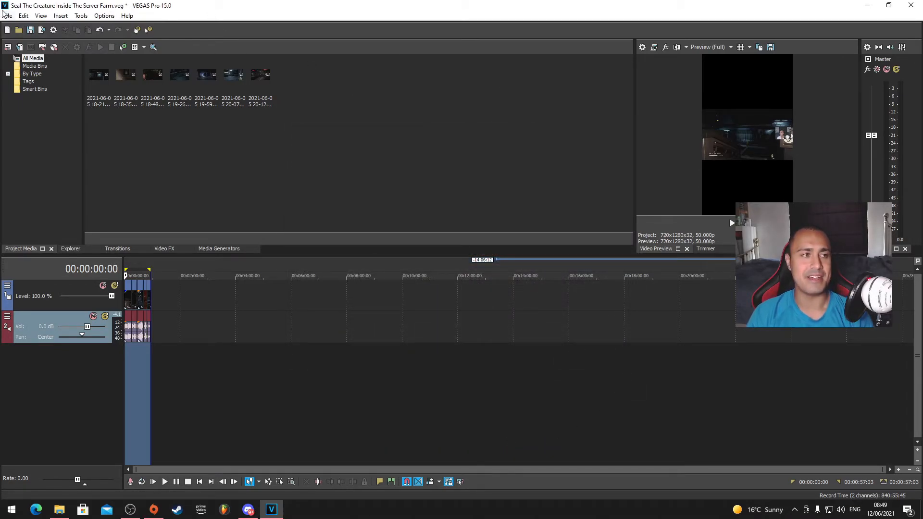
mouse_move(715, 143)
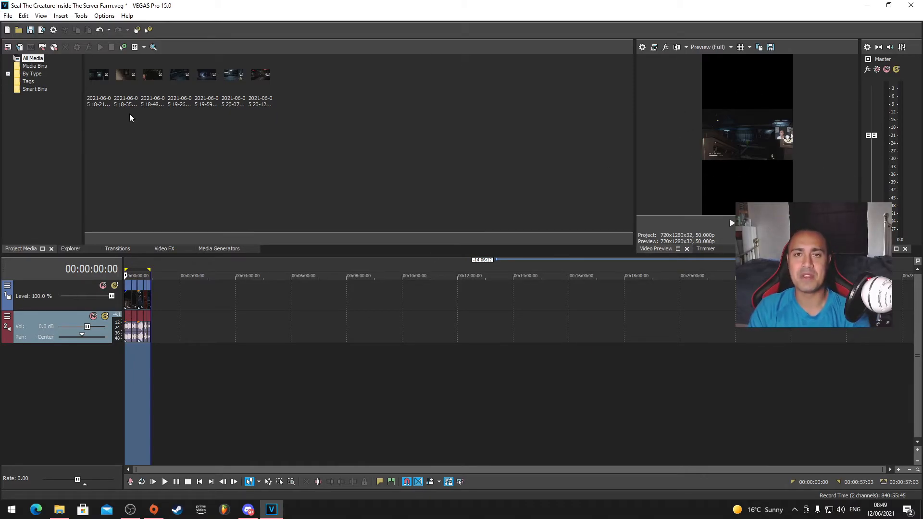
left_click(8, 15)
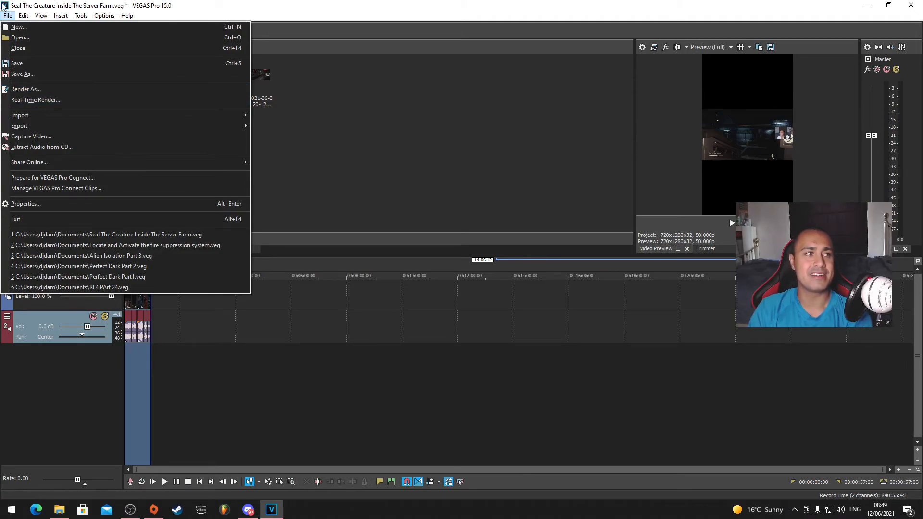
left_click(25, 89)
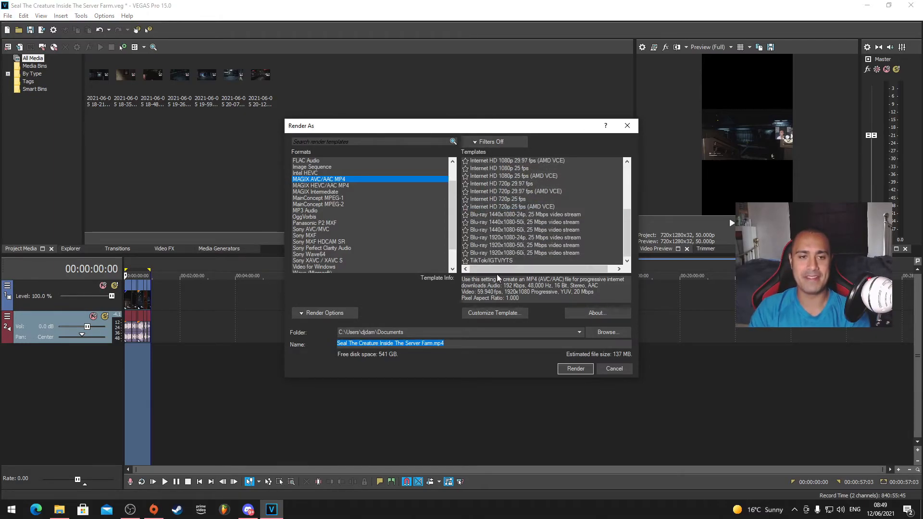
Select the TikTok/IGTV/YTS template and view its 1080x1920, 59.94 fps settings.
left_click(490, 260)
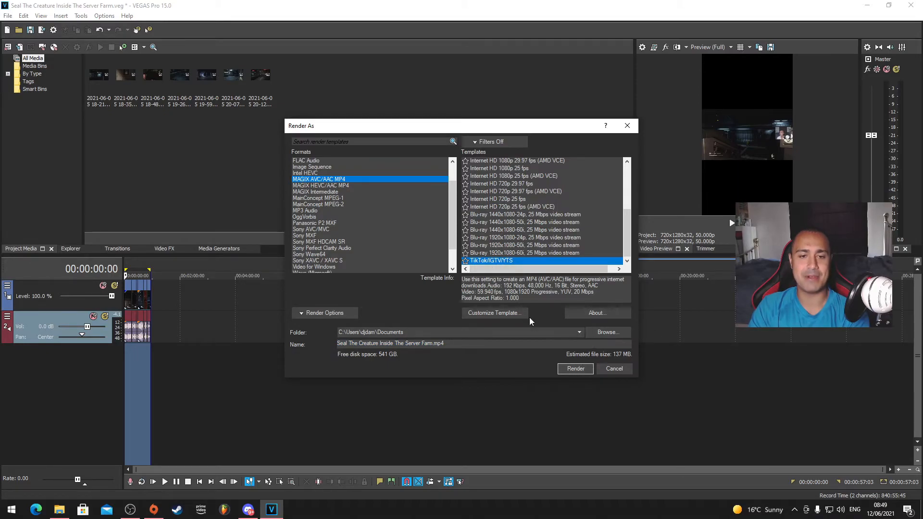
left_click(494, 312)
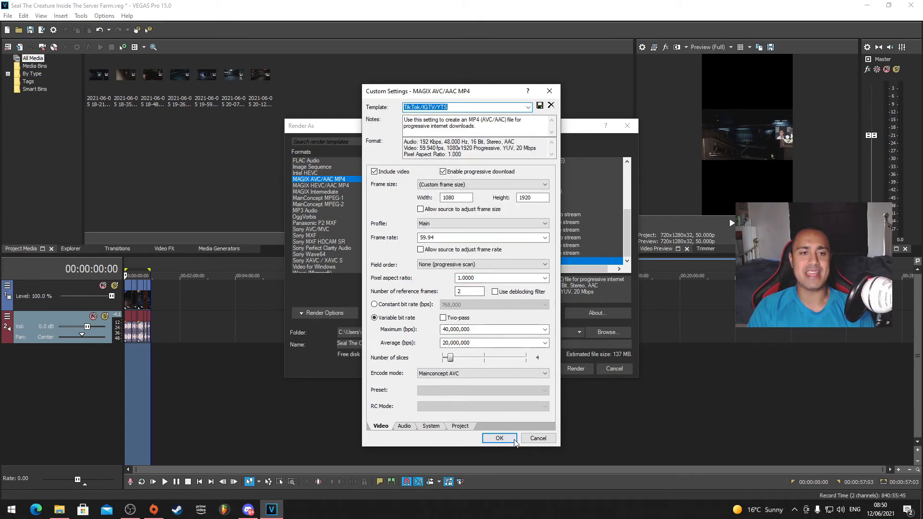
Accept the TikTok/IGTV/YTS 1080x1920 custom settings and return to Render As.
left_click(498, 438)
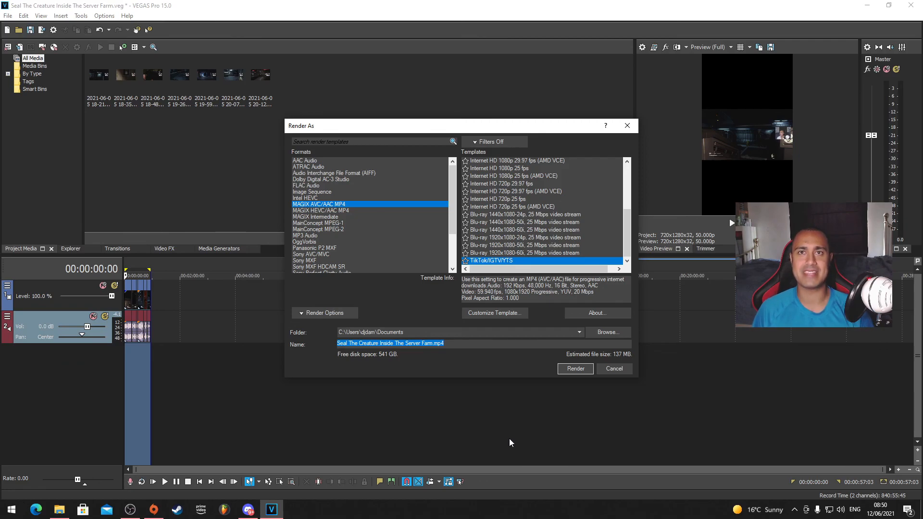
mouse_move(446, 432)
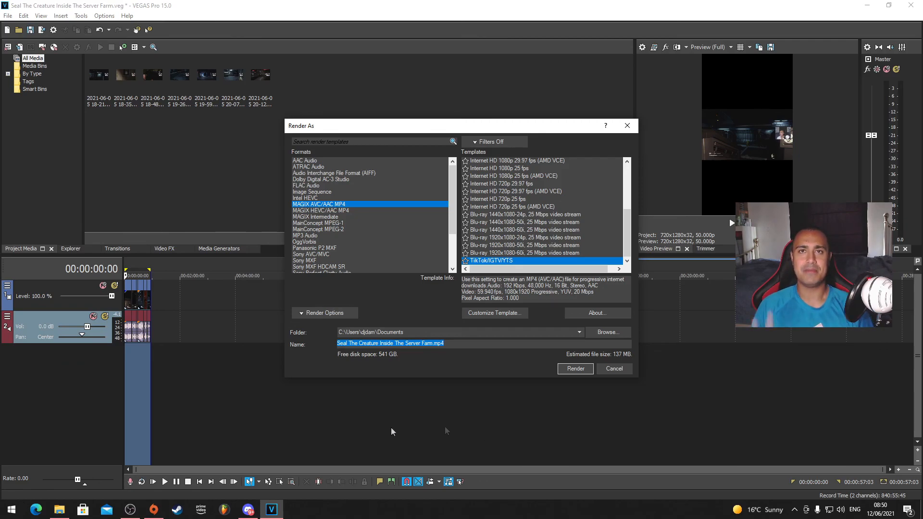